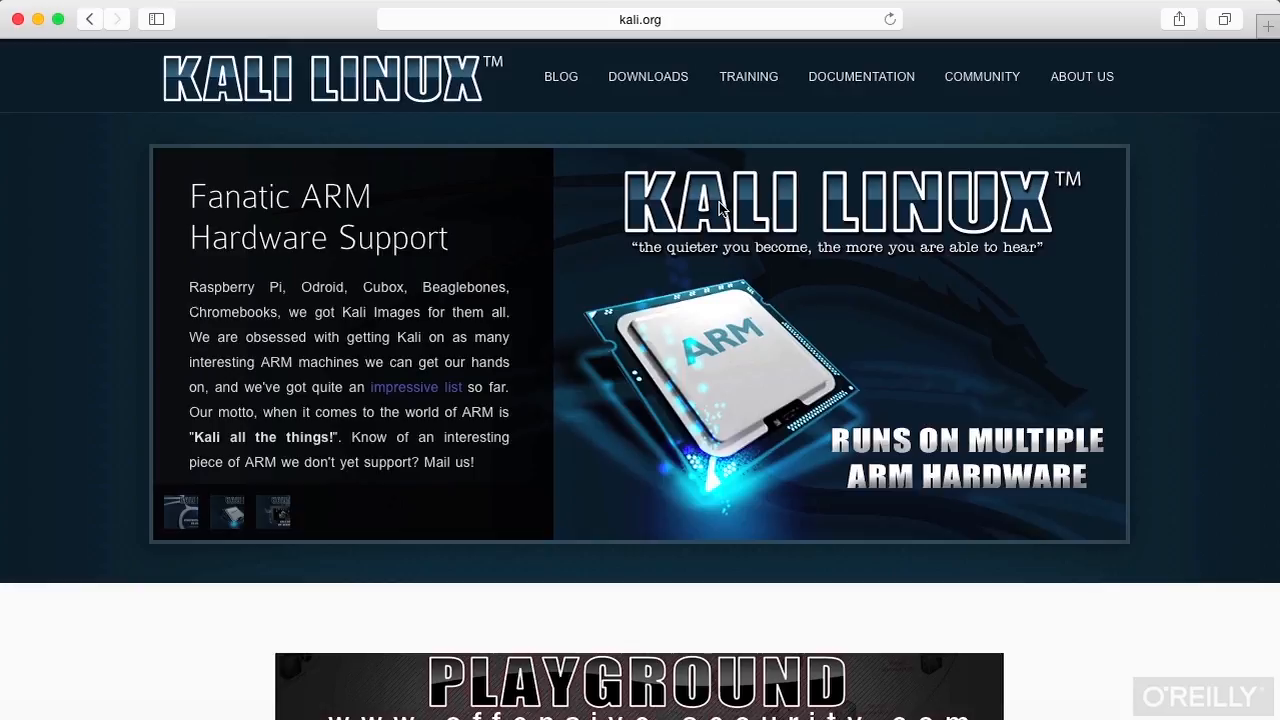
Reveal the Downloads dropdown from the kali.org top navigation bar.
left_click(648, 76)
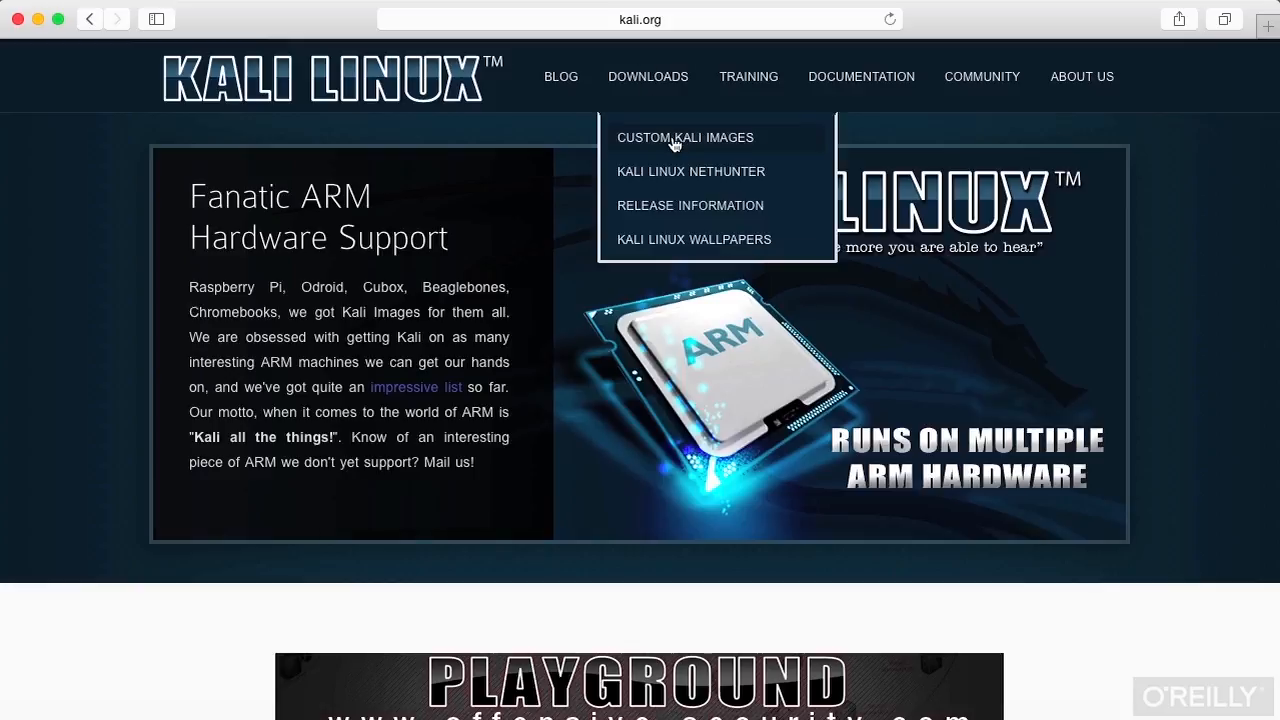
left_click(684, 136)
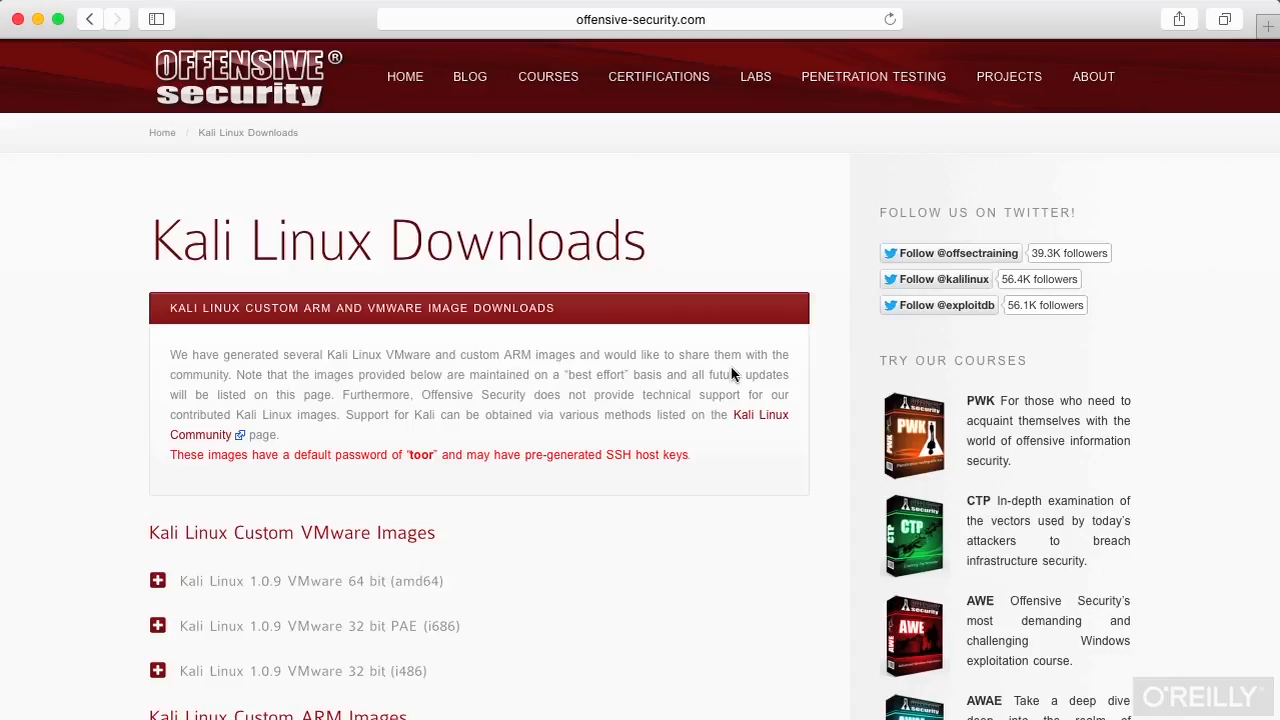
scroll("down", 3)
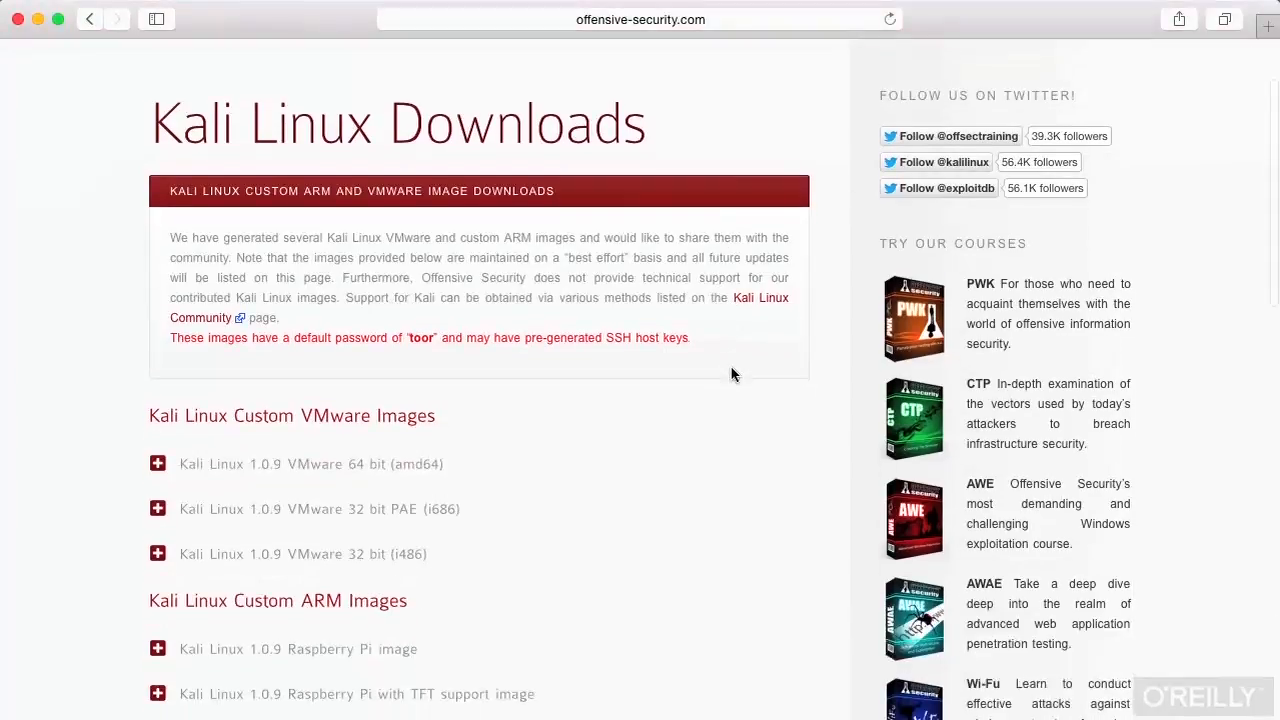
scroll("down", 3)
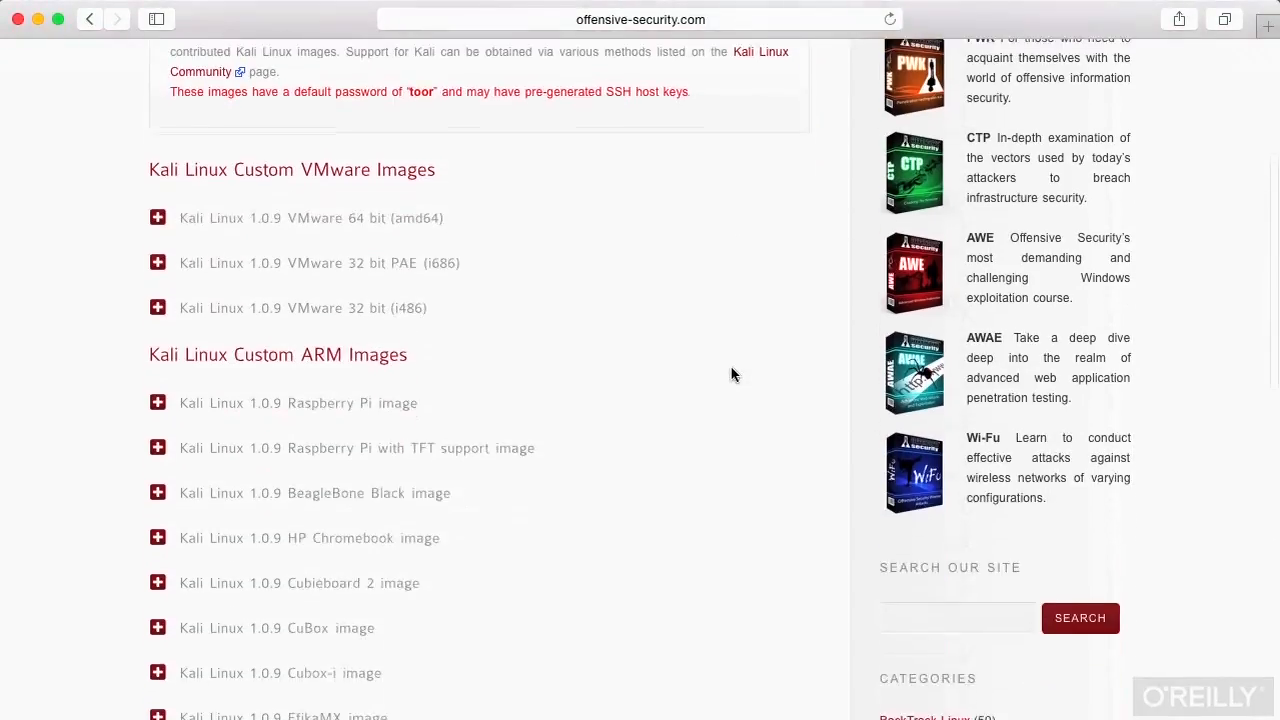
scroll("down", 3)
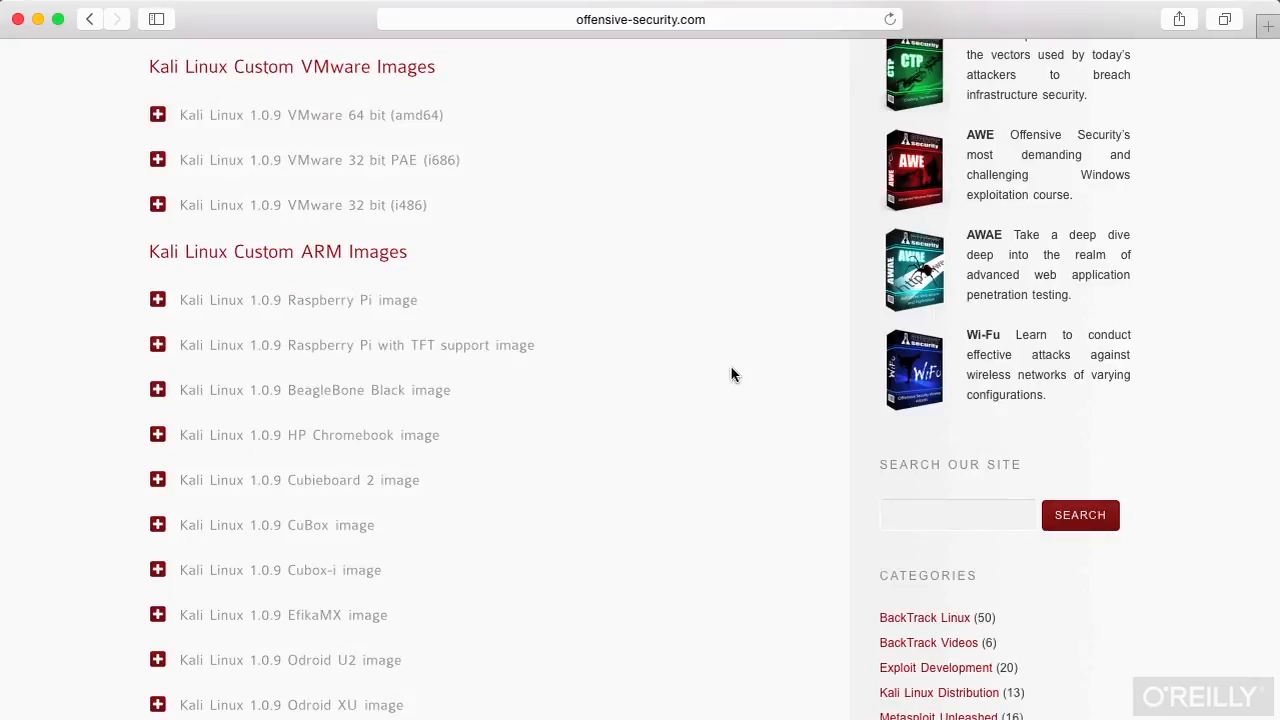
mouse_move(476, 266)
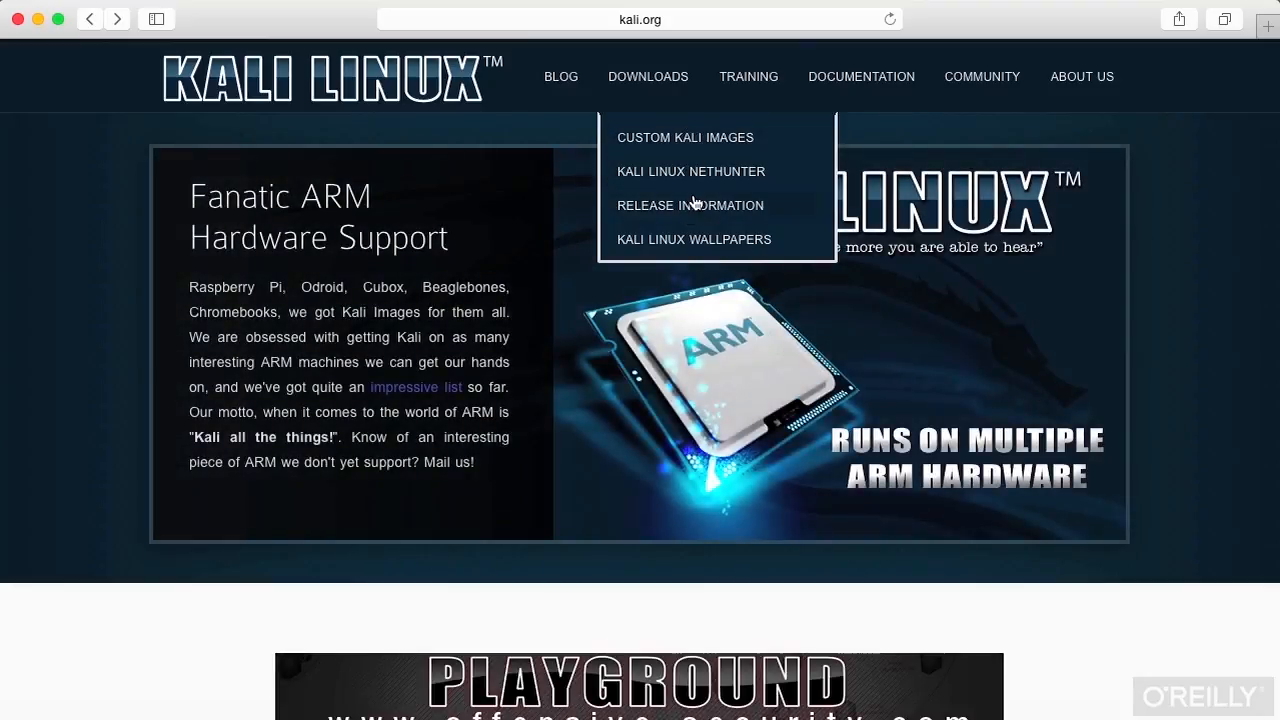
left_click(690, 204)
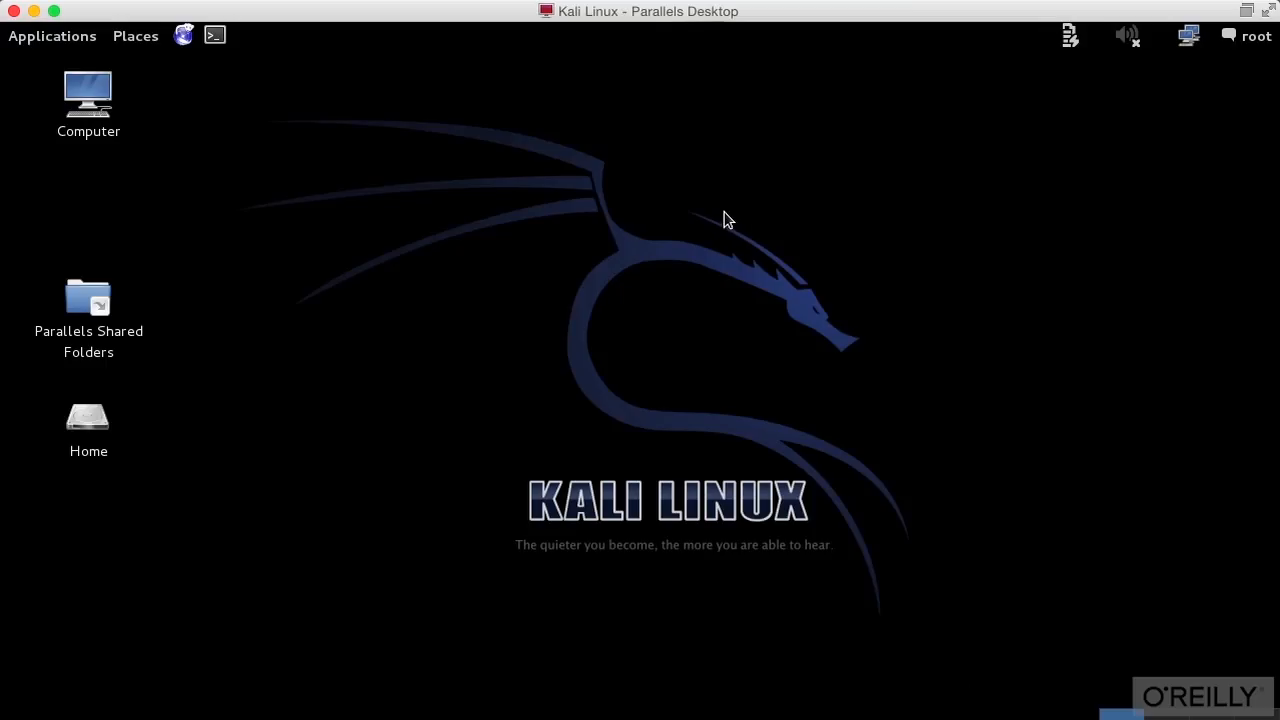
mouse_move(520, 108)
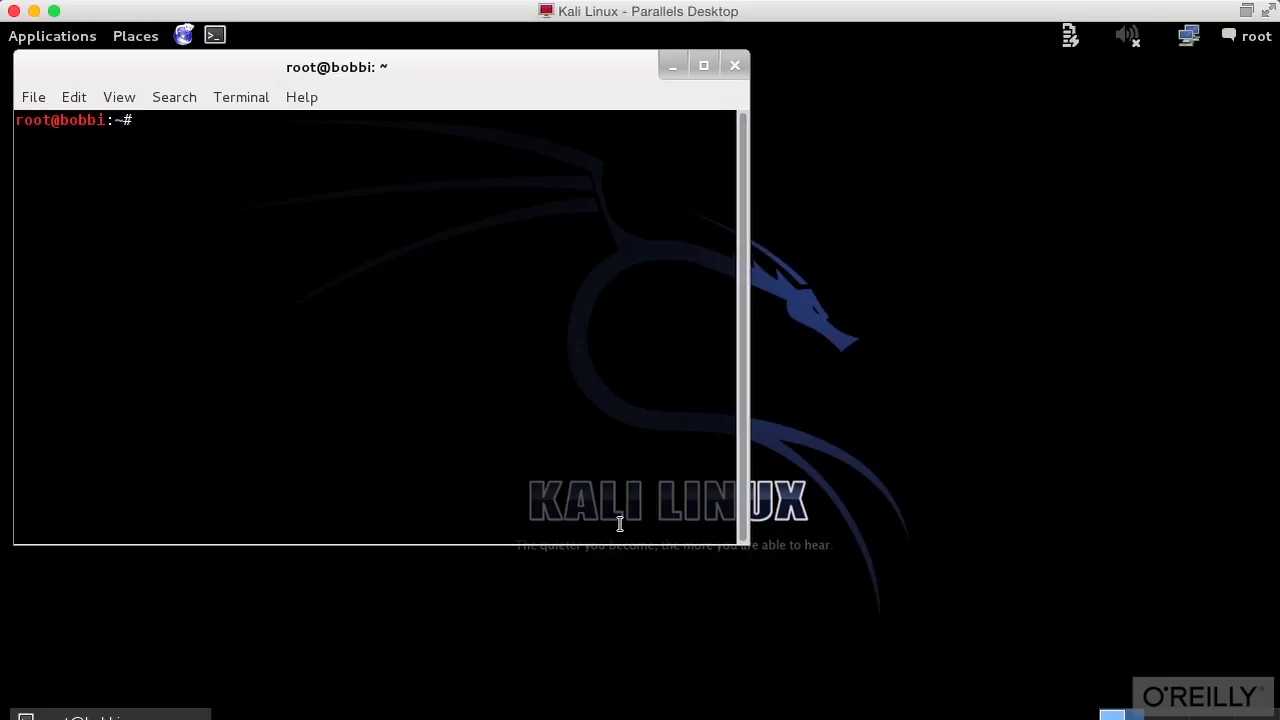
left_click(52, 36)
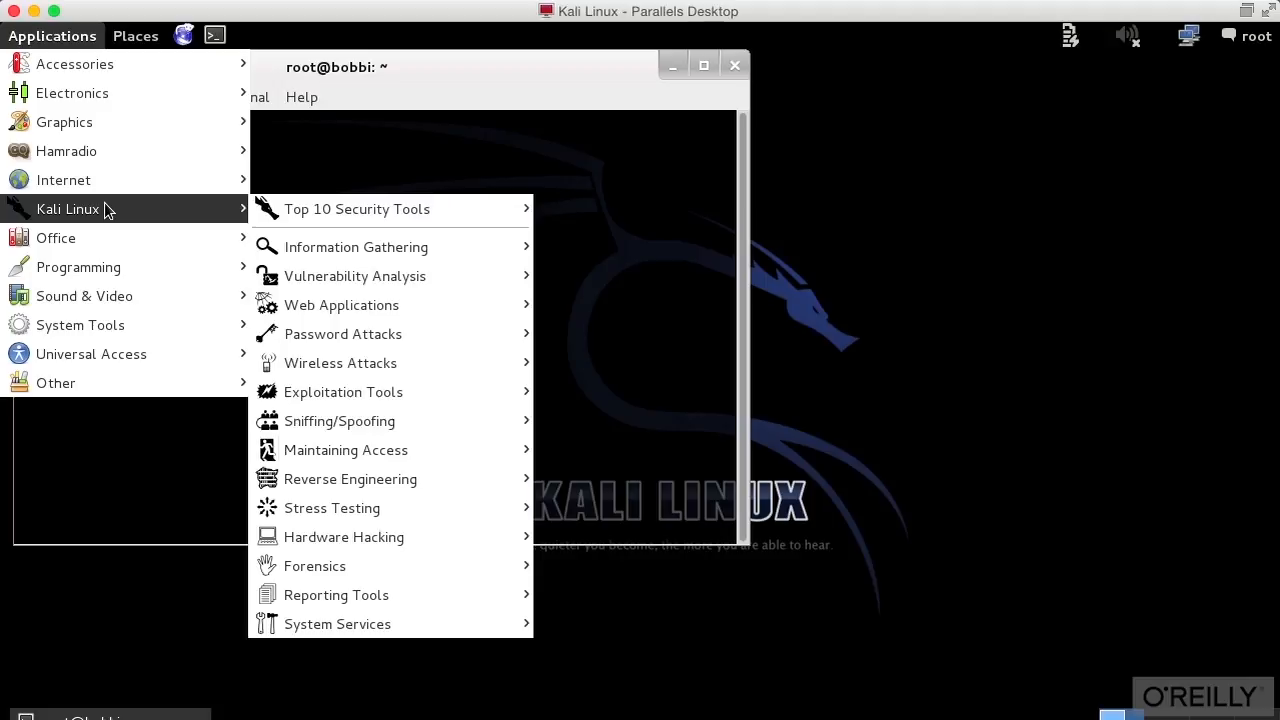
mouse_move(340, 364)
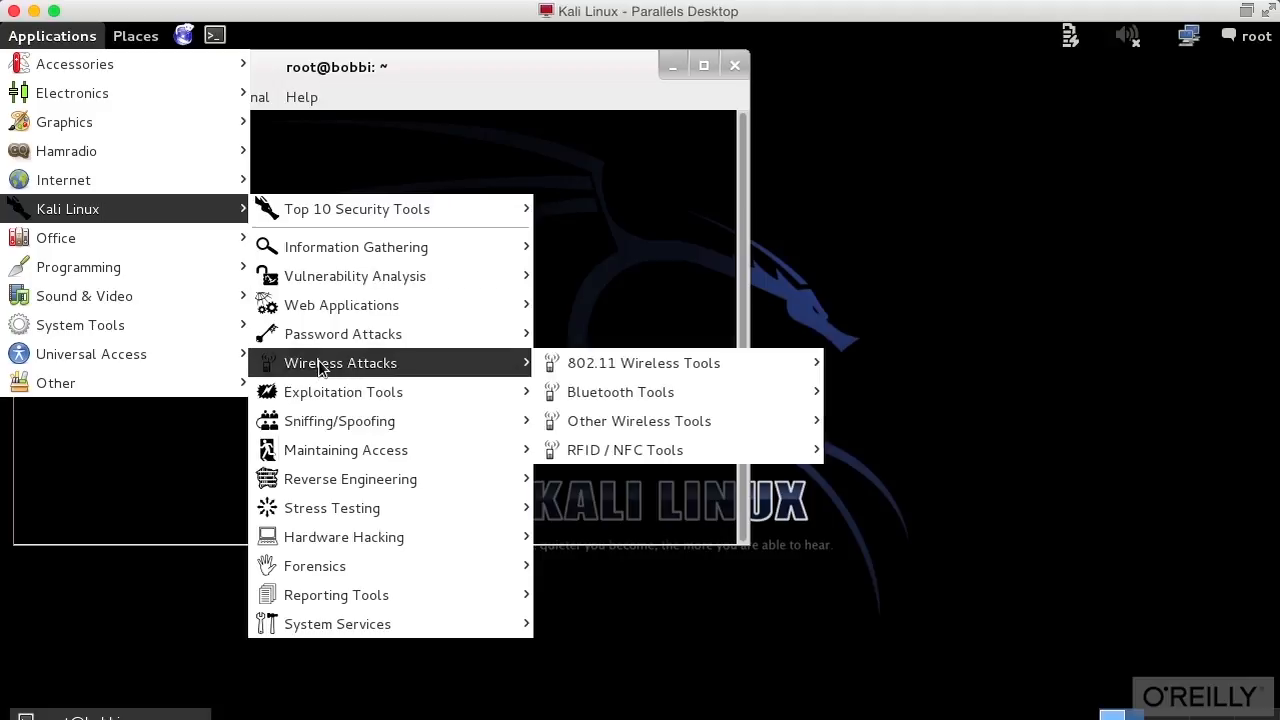
mouse_move(644, 364)
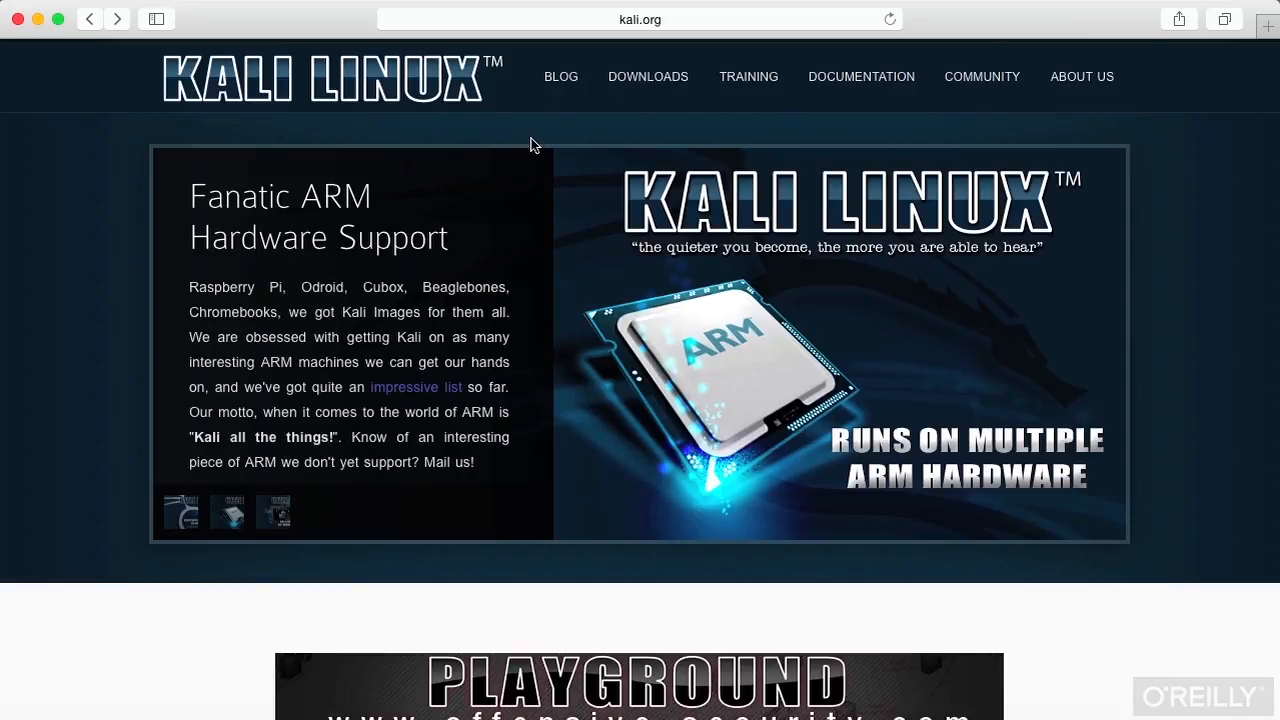
Go to the Kali Linux NetHunter page via Downloads and scroll to the supported Nexus devices.
left_click(648, 76)
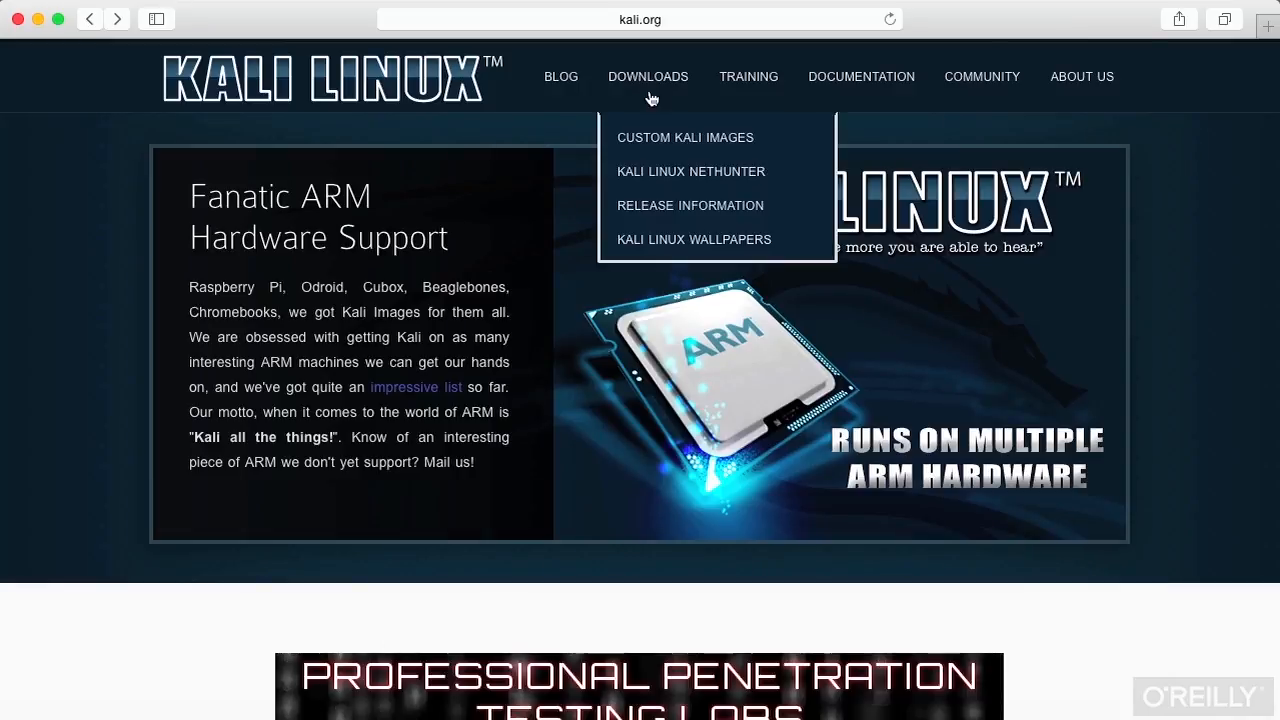
left_click(692, 172)
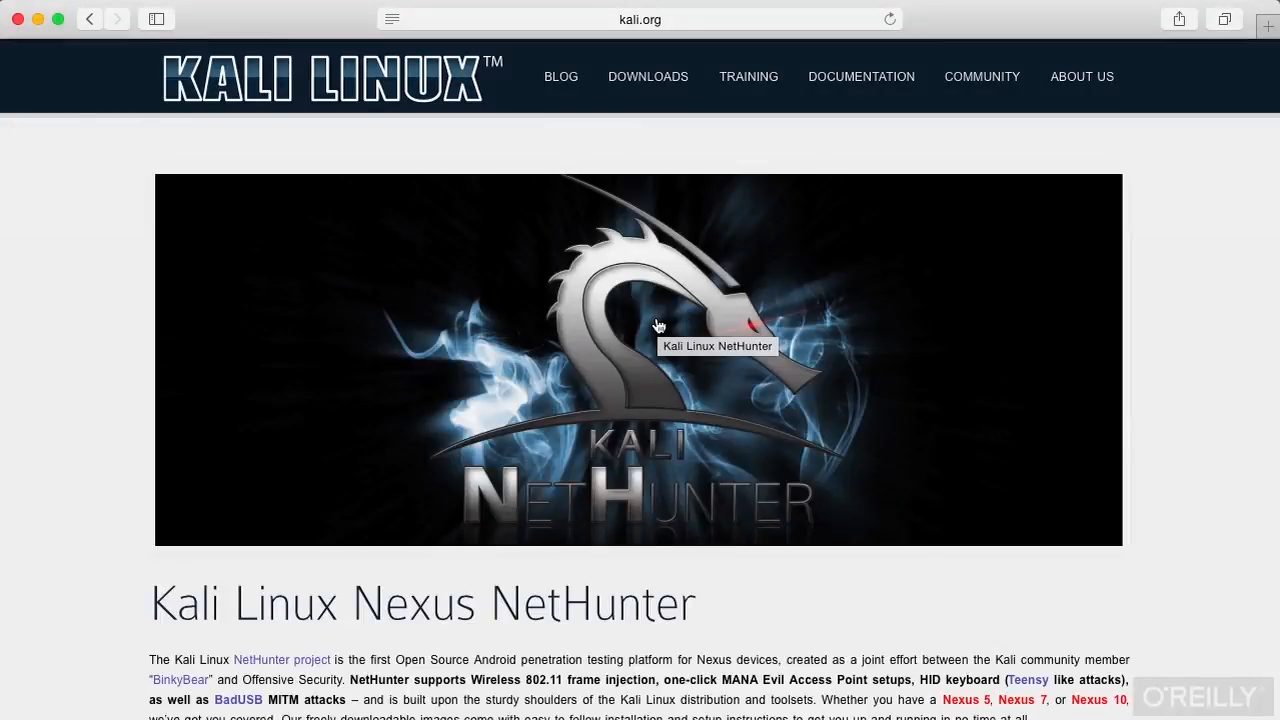
scroll("down", 3)
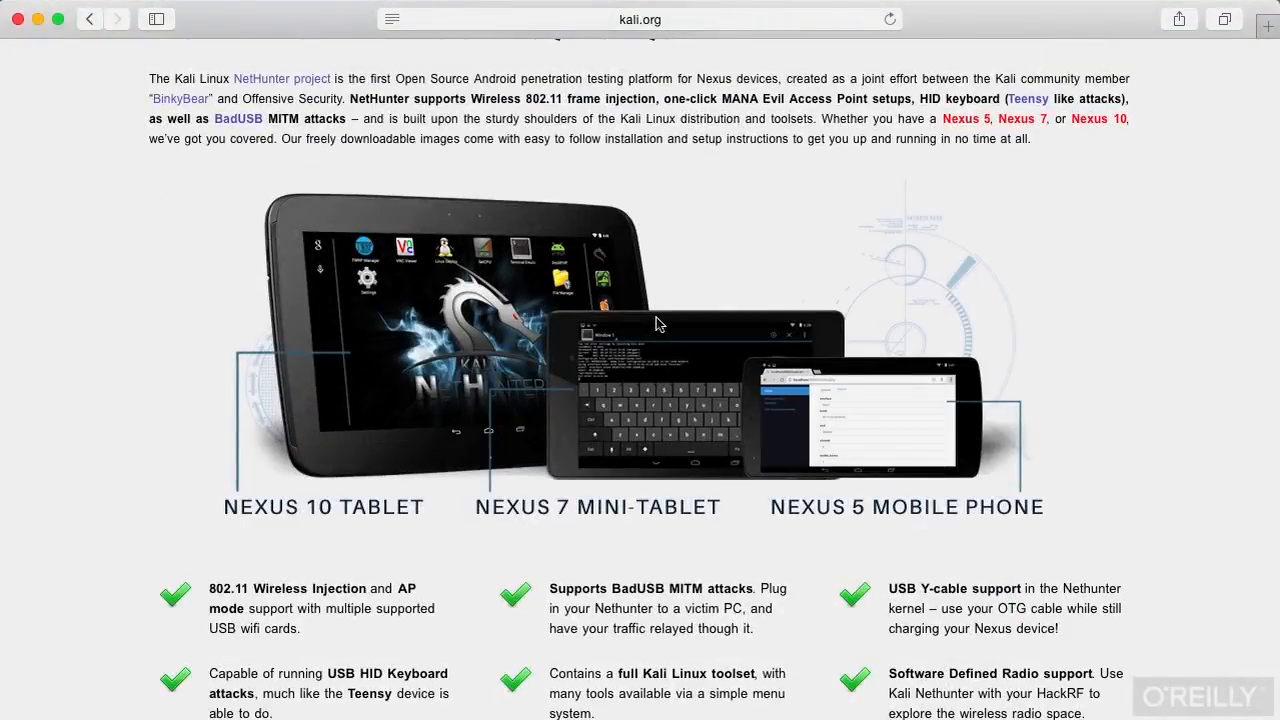